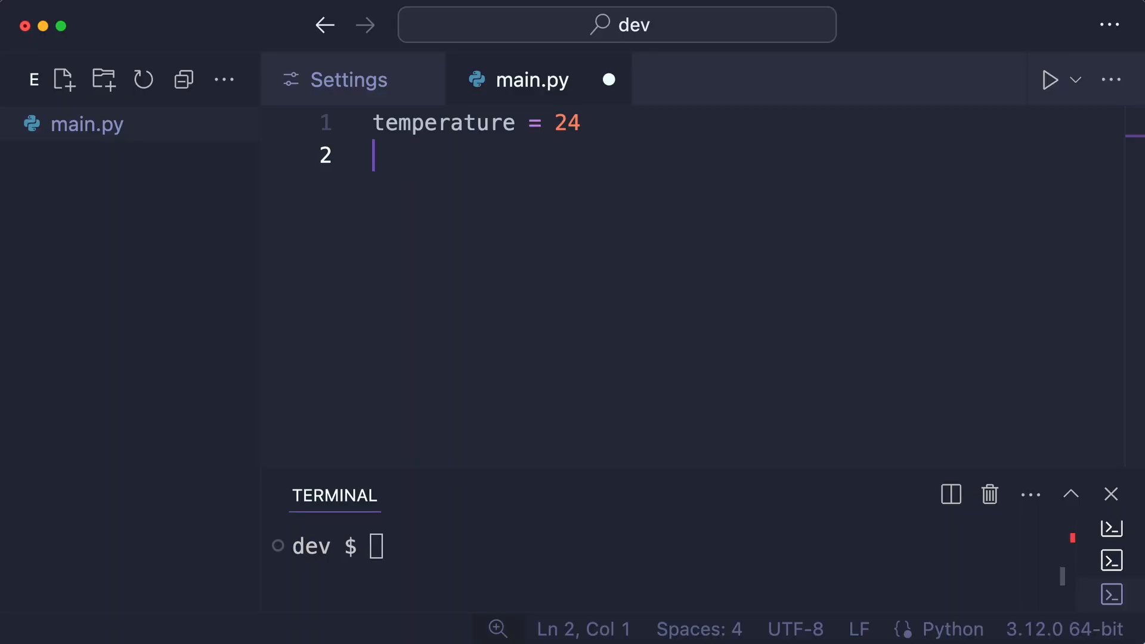
# Write city = "Amsterdam" on line 2, replacing the unquoted Amsterdam with the quoted string.
pyautogui.write('city =')
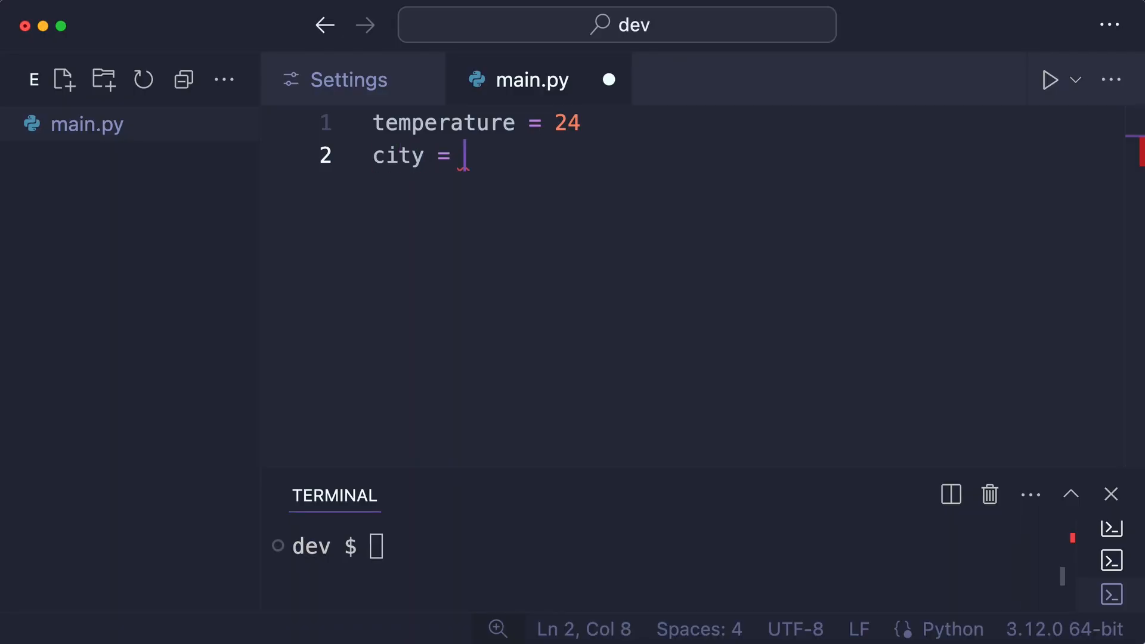
pyautogui.write('Amsterd')
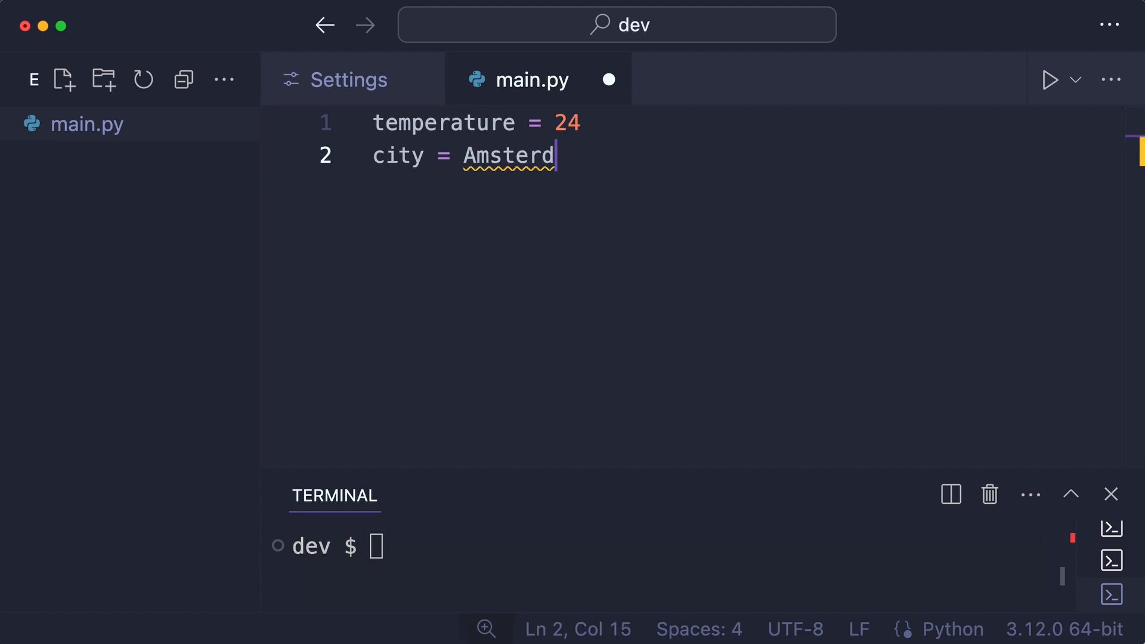
pyautogui.write('am')
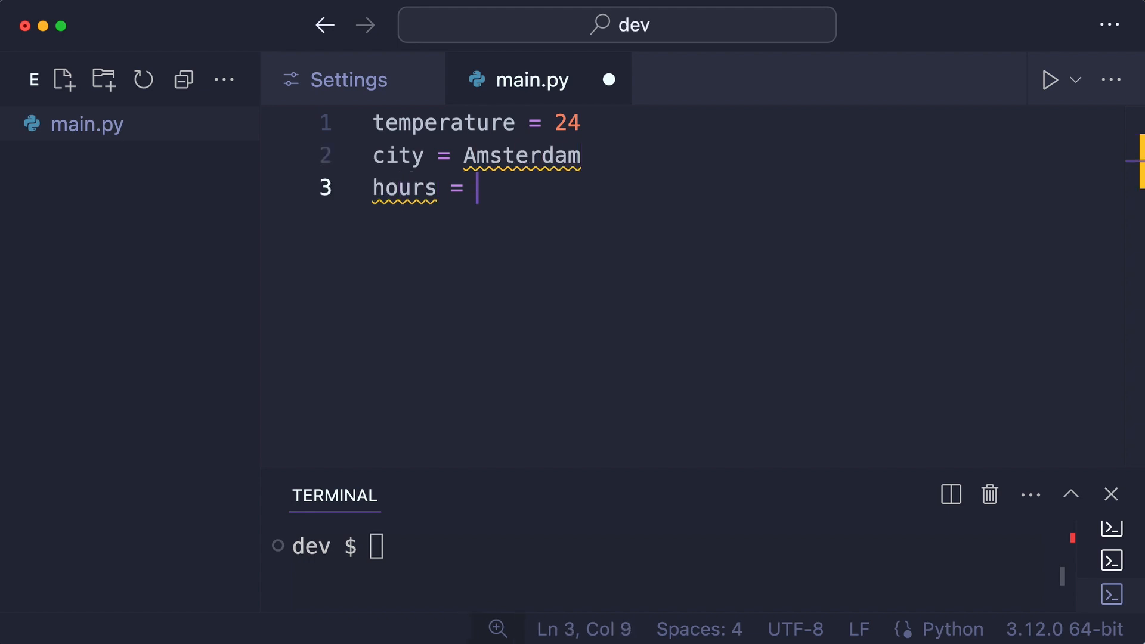
pyautogui.doubleClick(520, 155)
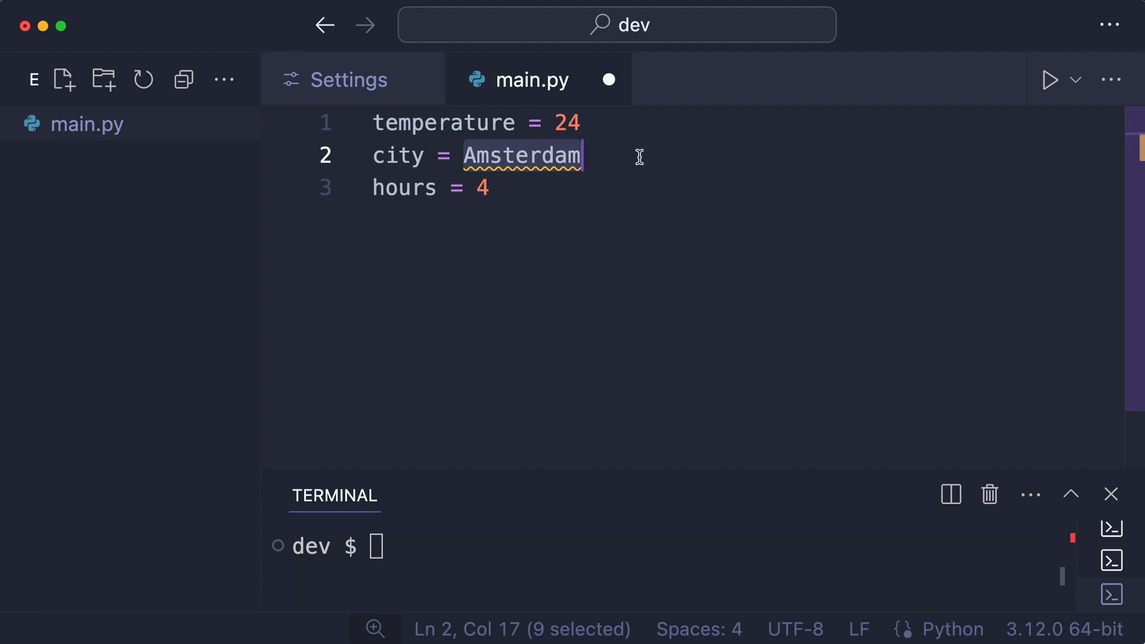
pyautogui.click(374, 155)
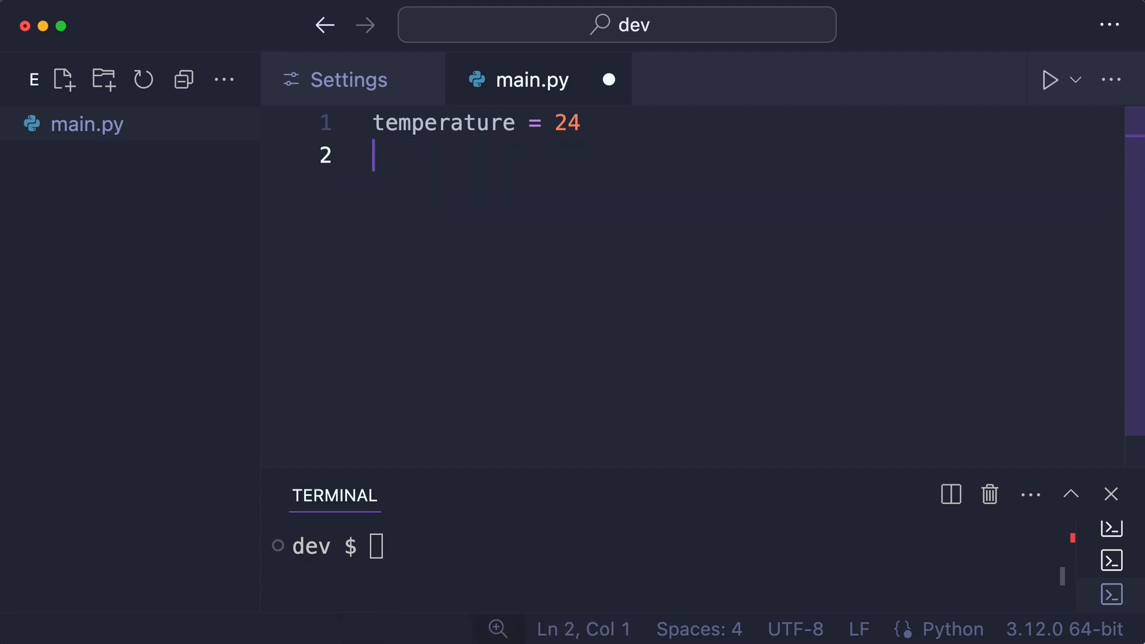
pyautogui.write('city =')
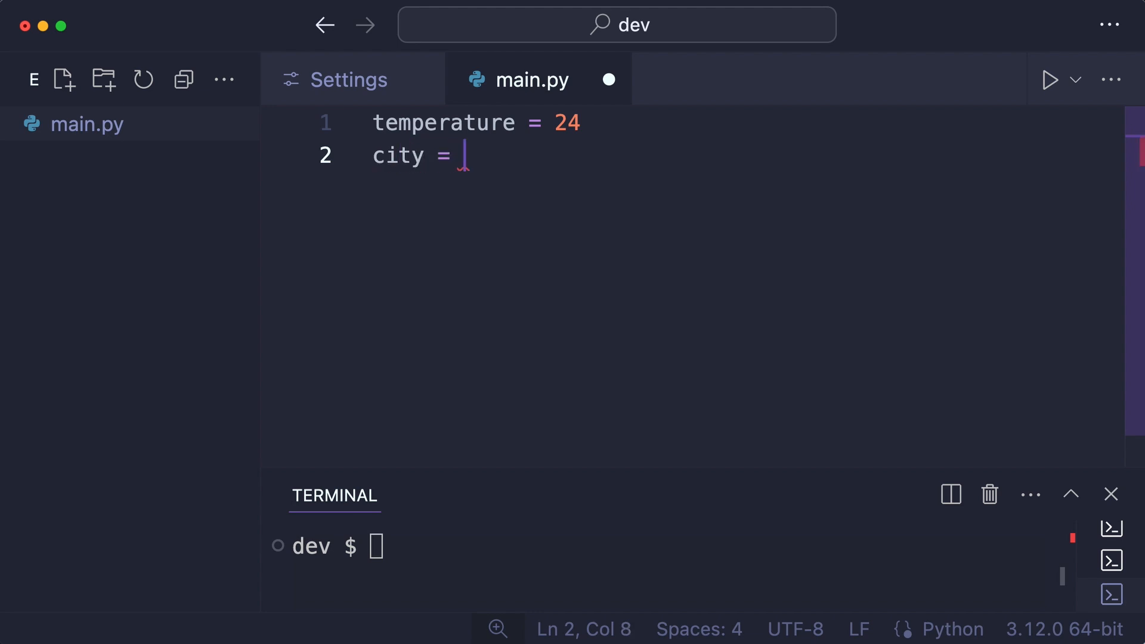
pyautogui.write('"Amsterdam"')
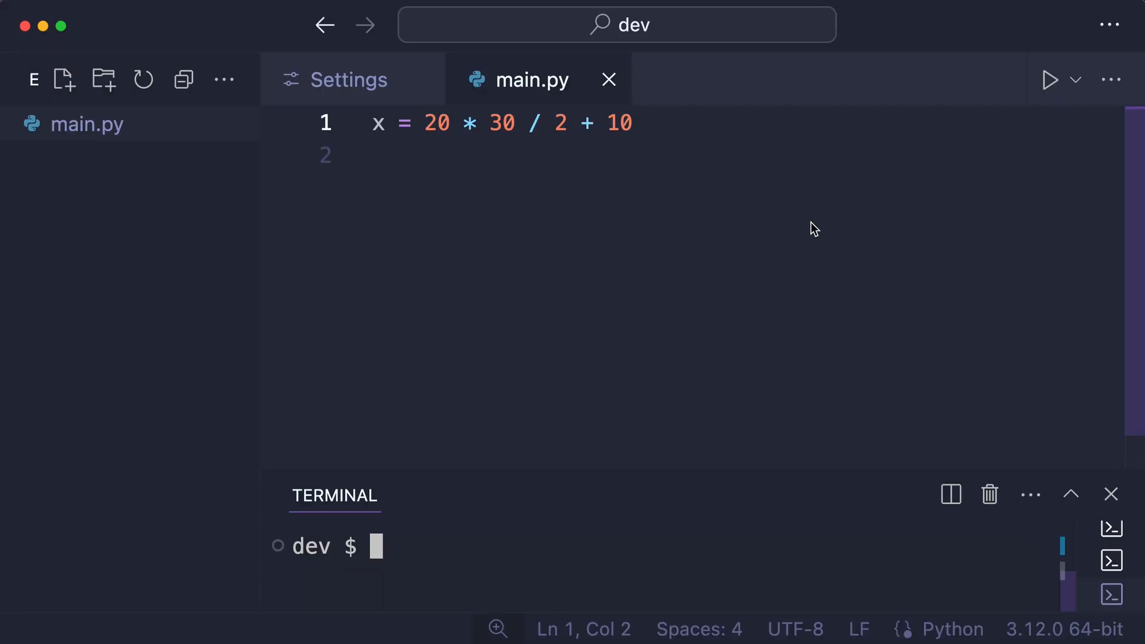
# Compute x as 20 * 30, then divided by 2, then plus 10, with print(x) after each line.
pyautogui.press('Return')
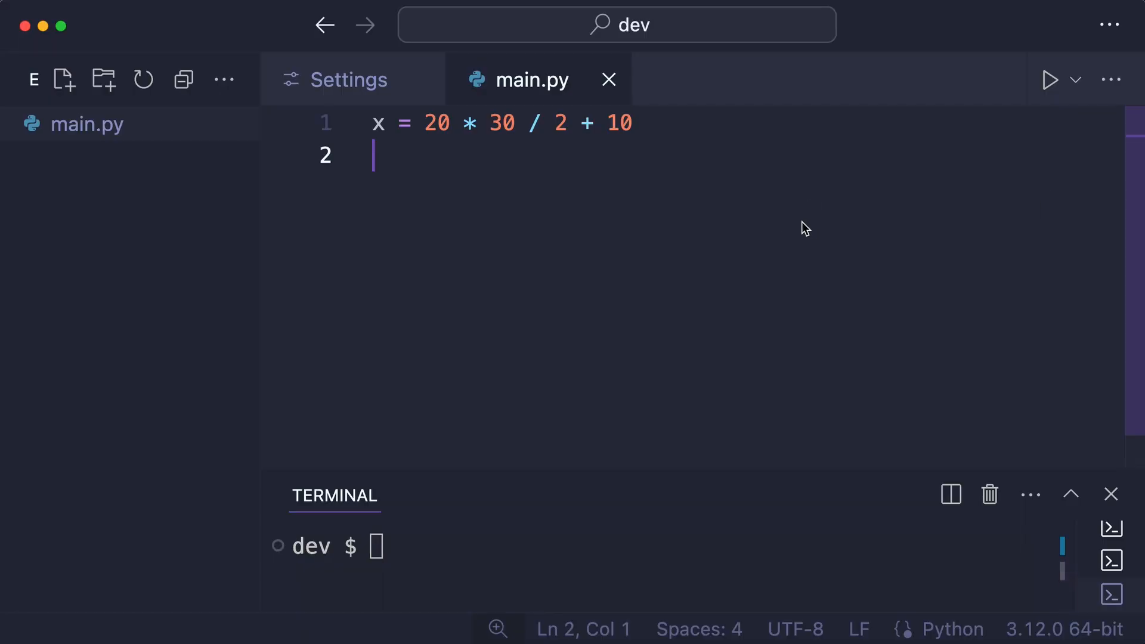
pyautogui.click(492, 123)
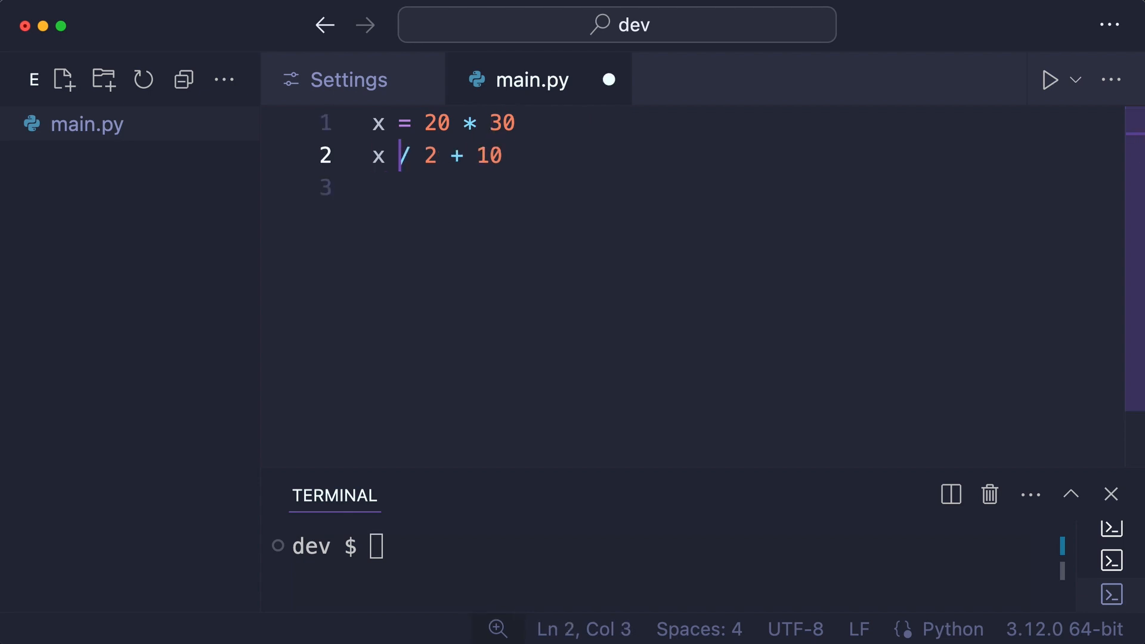
pyautogui.write('= x')
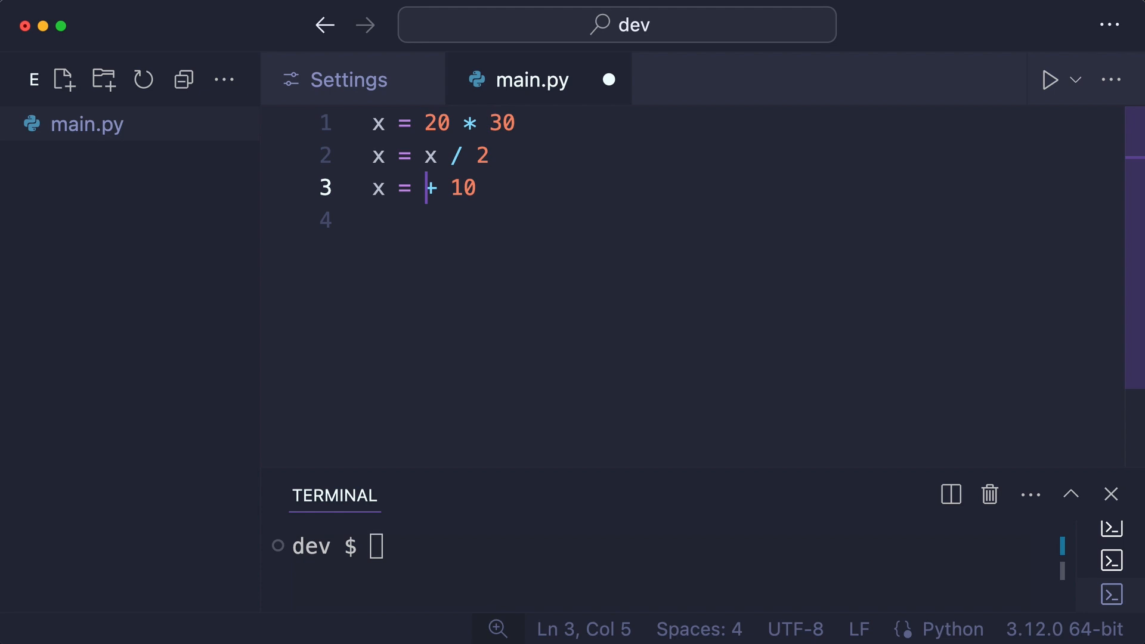
pyautogui.write('x')
pyautogui.write('print')
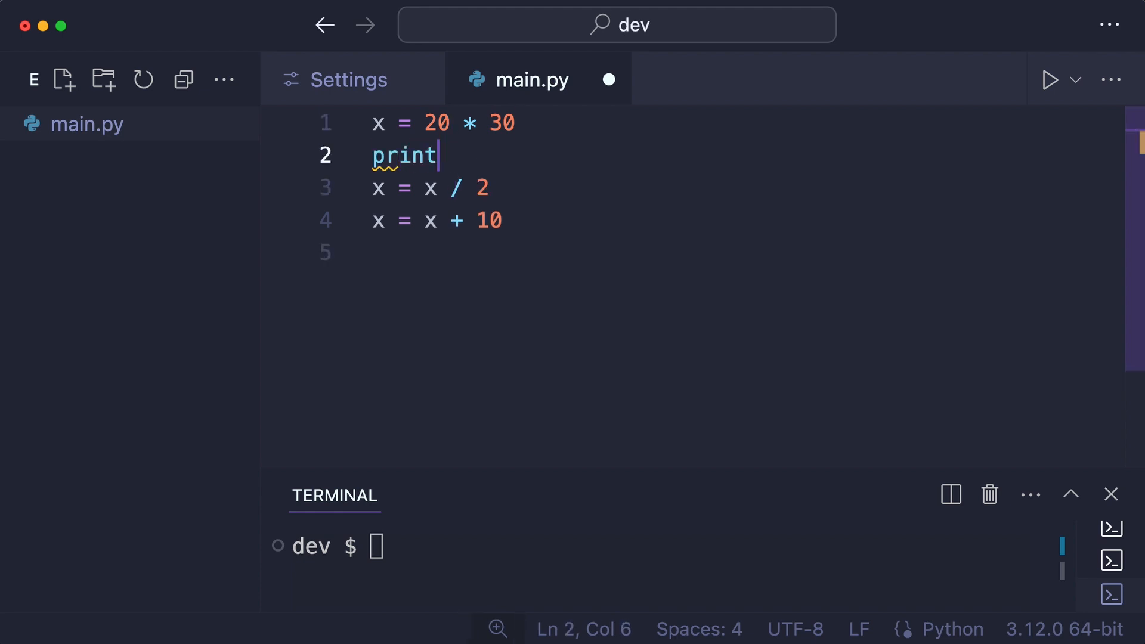
pyautogui.write('(x)')
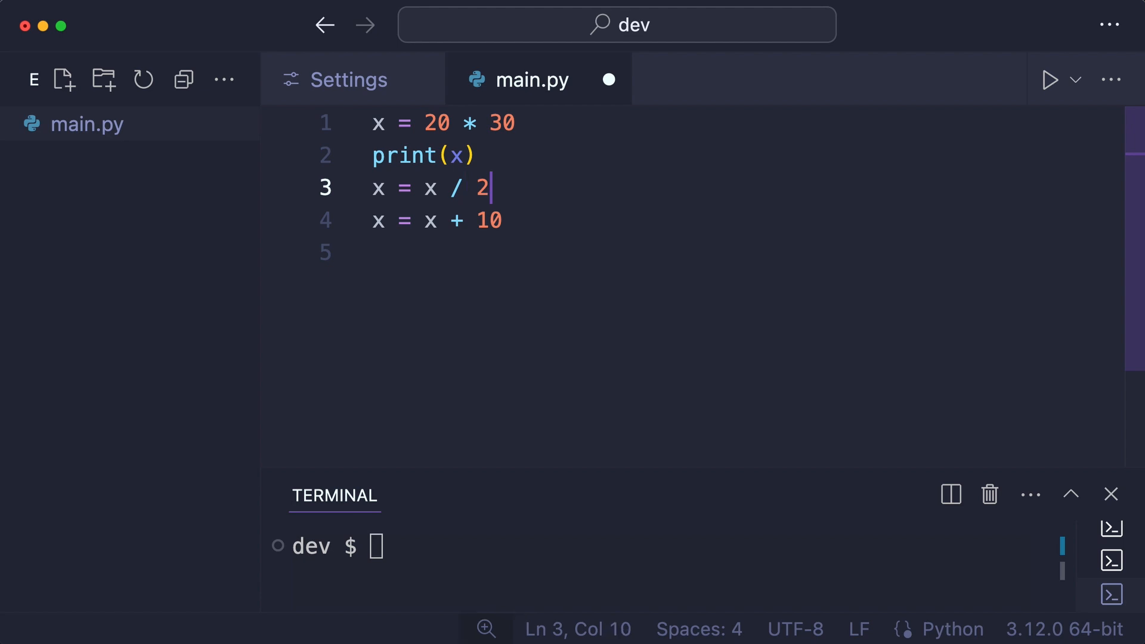
pyautogui.write('print(x)')
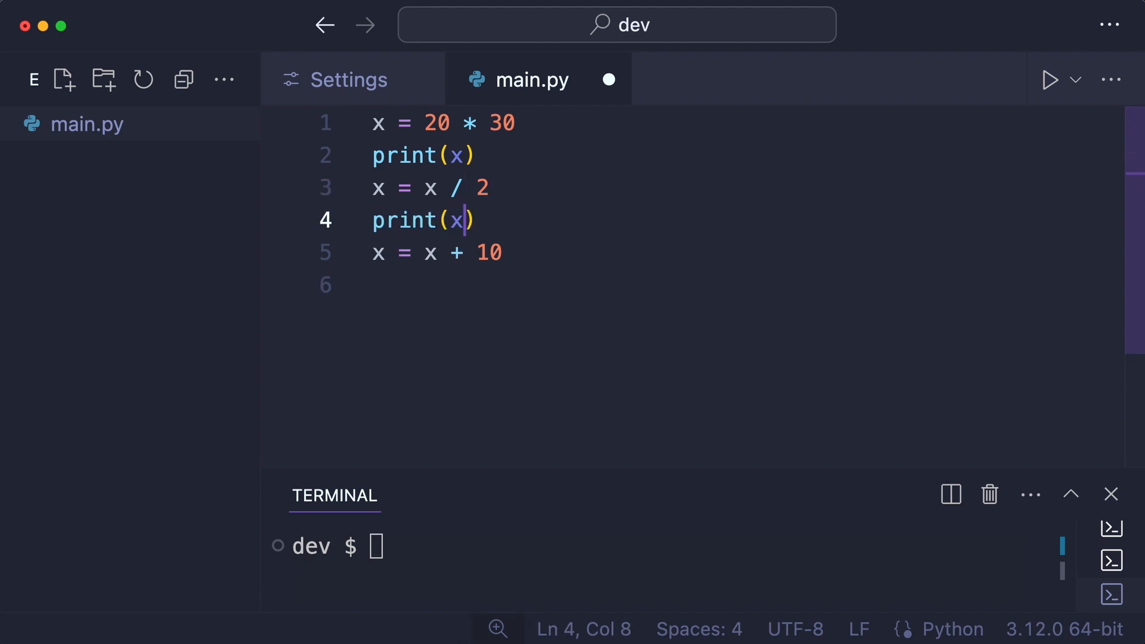
pyautogui.write('pr')
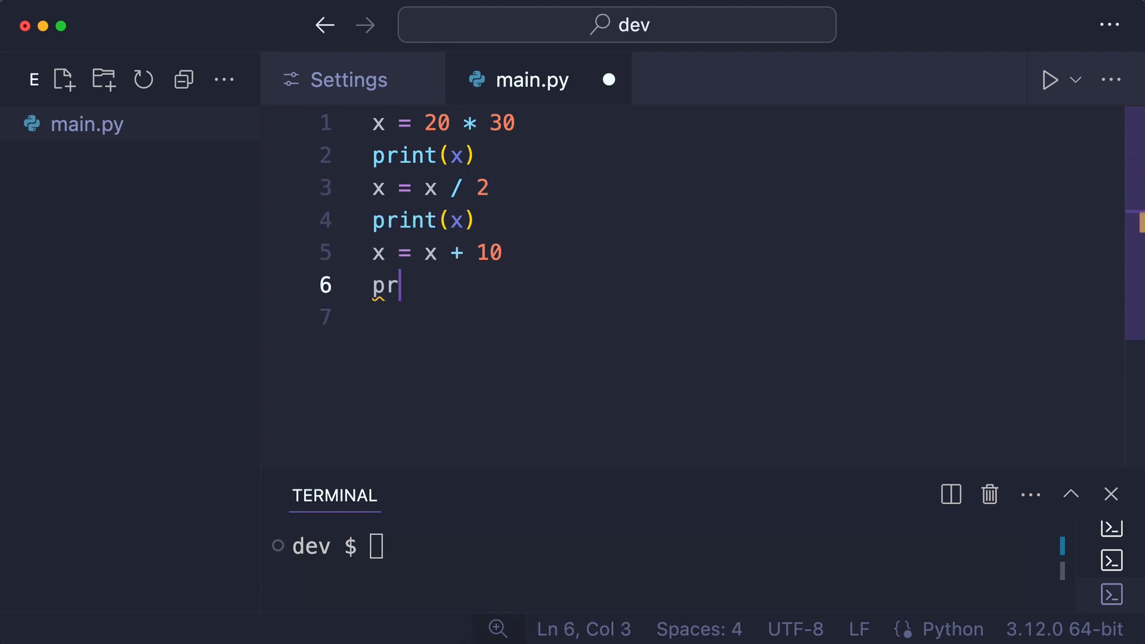
pyautogui.write('int(x)')
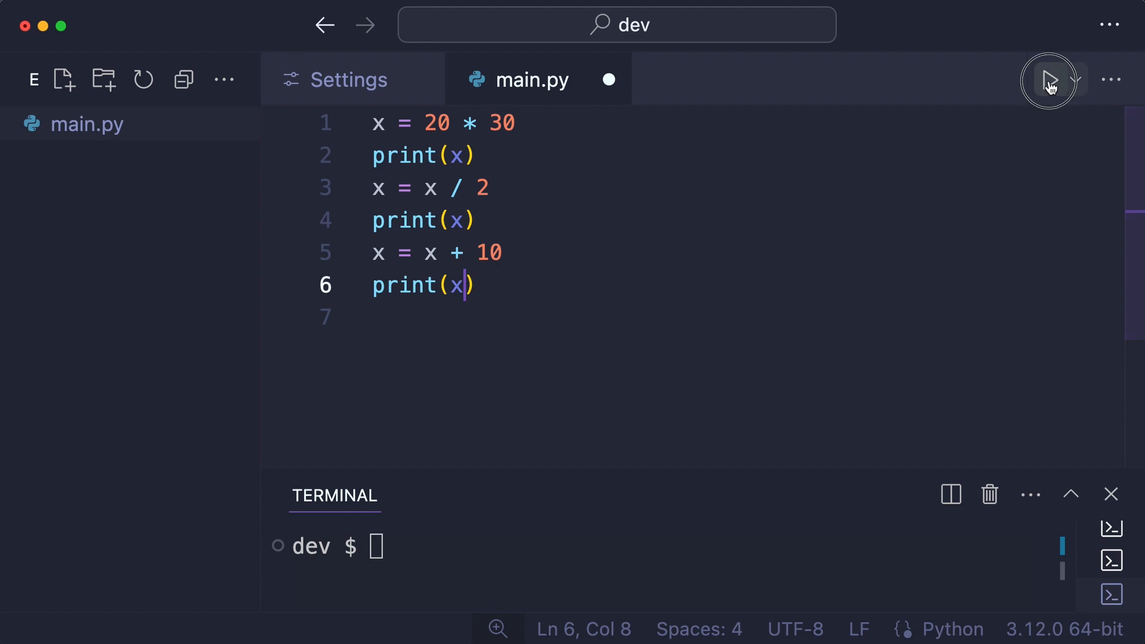
# Run main.py to see the three printed values of x.
pyautogui.click(1050, 80)
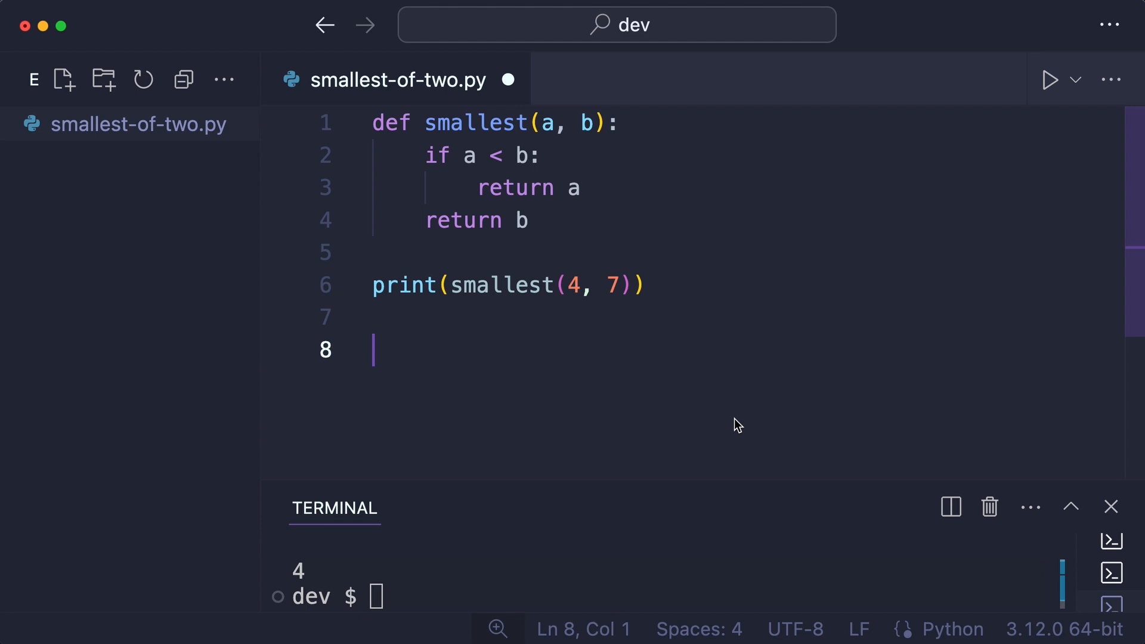
pyautogui.moveTo(718, 402)
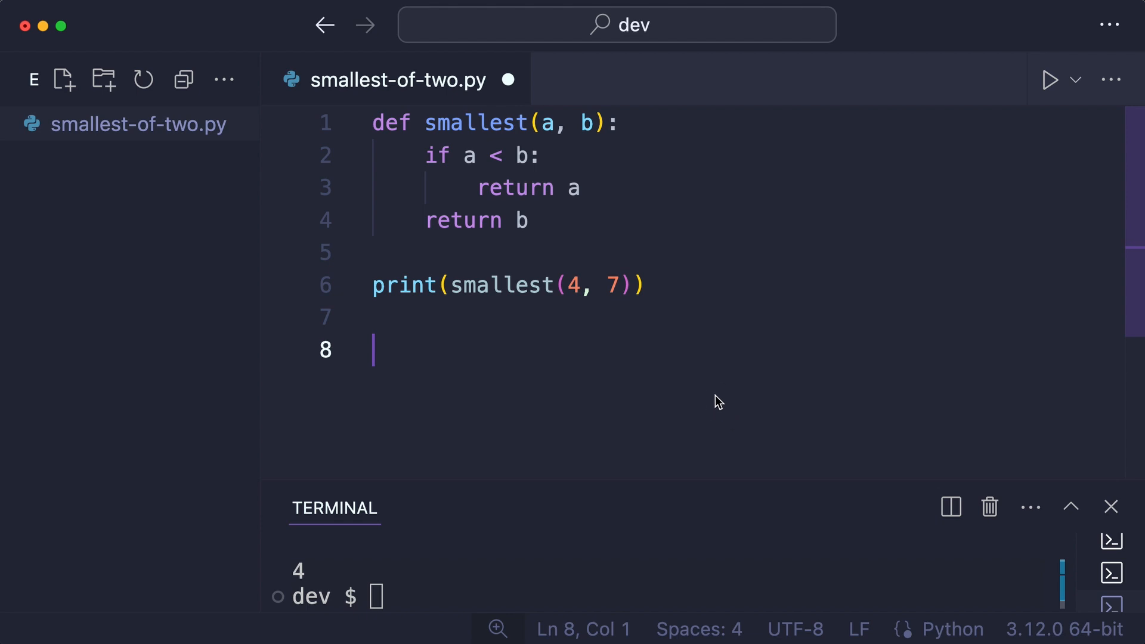
# Add r = random.randint(0, 10) and the import random line to smallest-of-two.py.
pyautogui.write('r =')
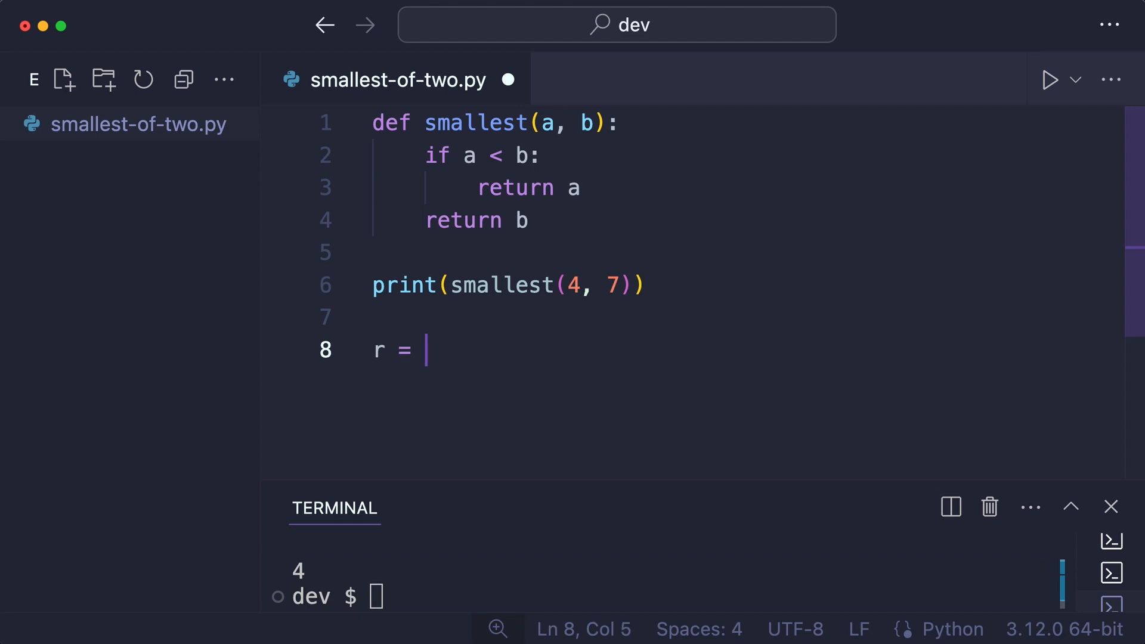
pyautogui.write('random.')
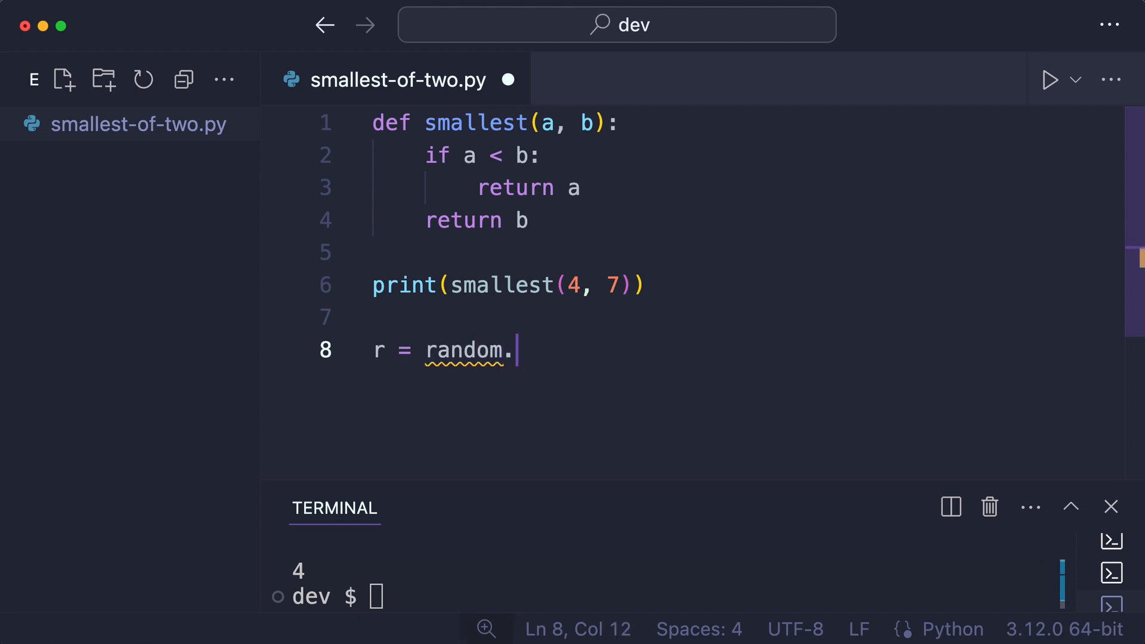
pyautogui.write('randint')
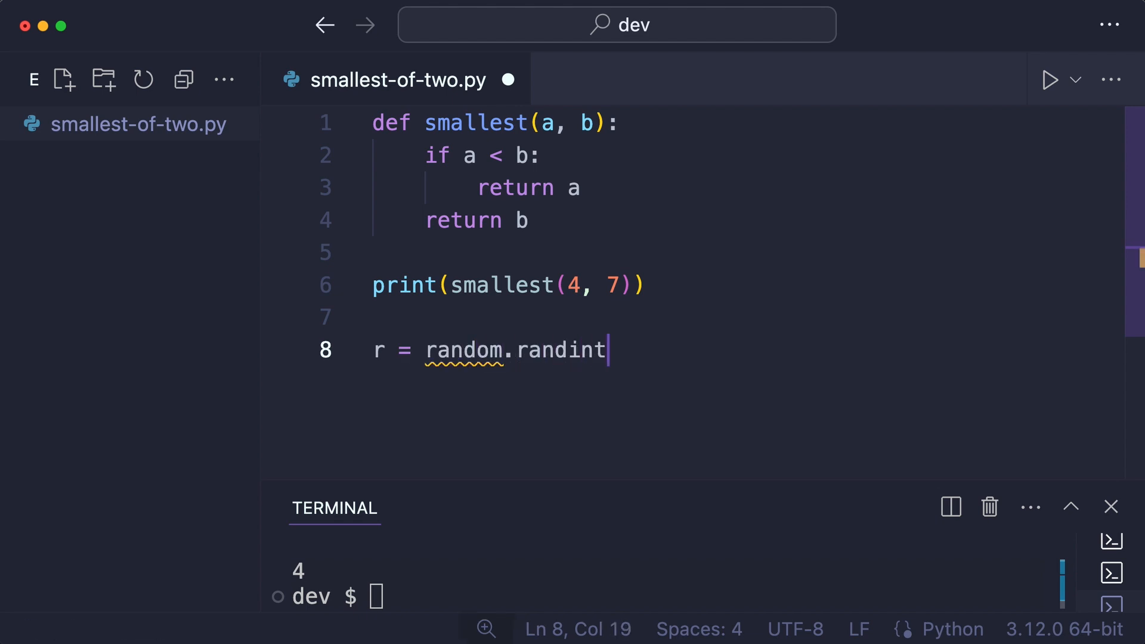
pyautogui.write('(0, 10)')
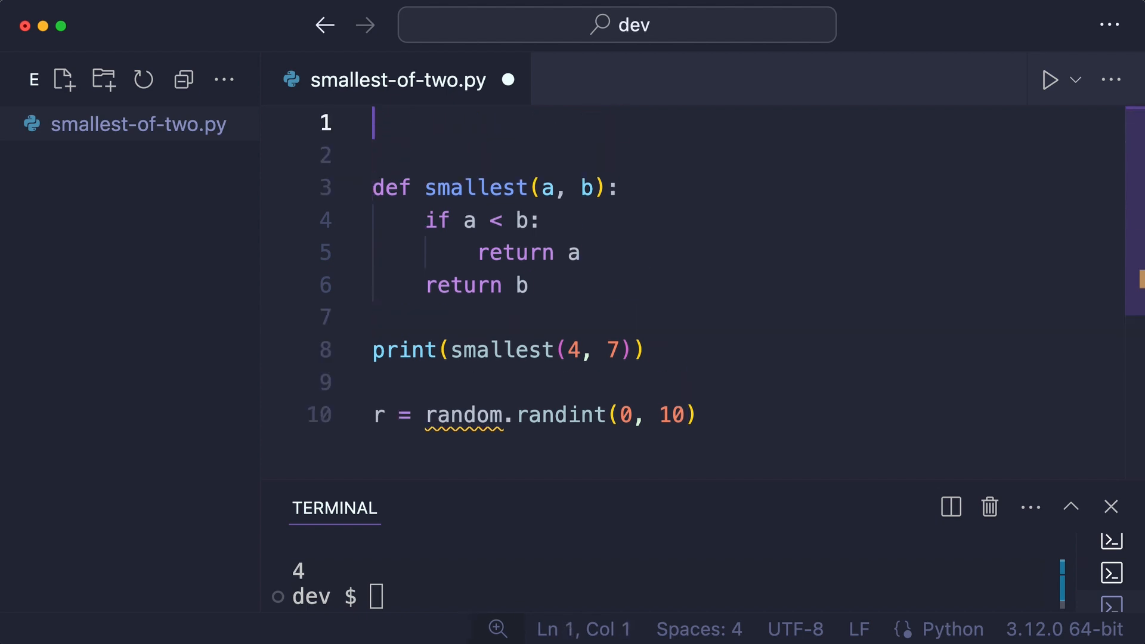
pyautogui.write('import random')
pyautogui.write('print(r)')
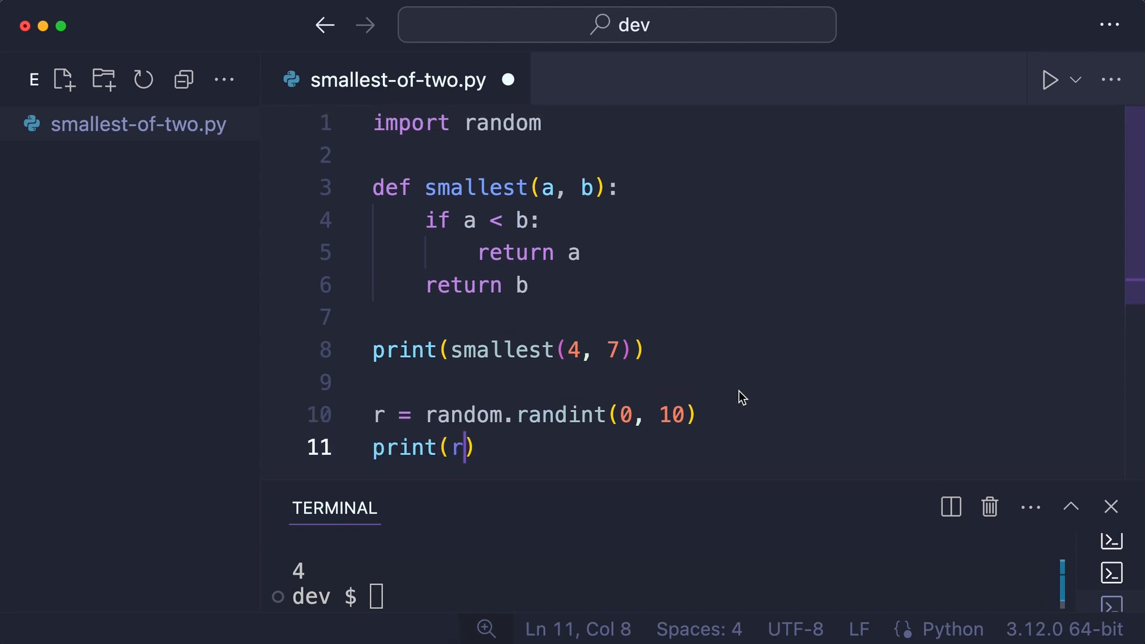
pyautogui.moveTo(788, 396)
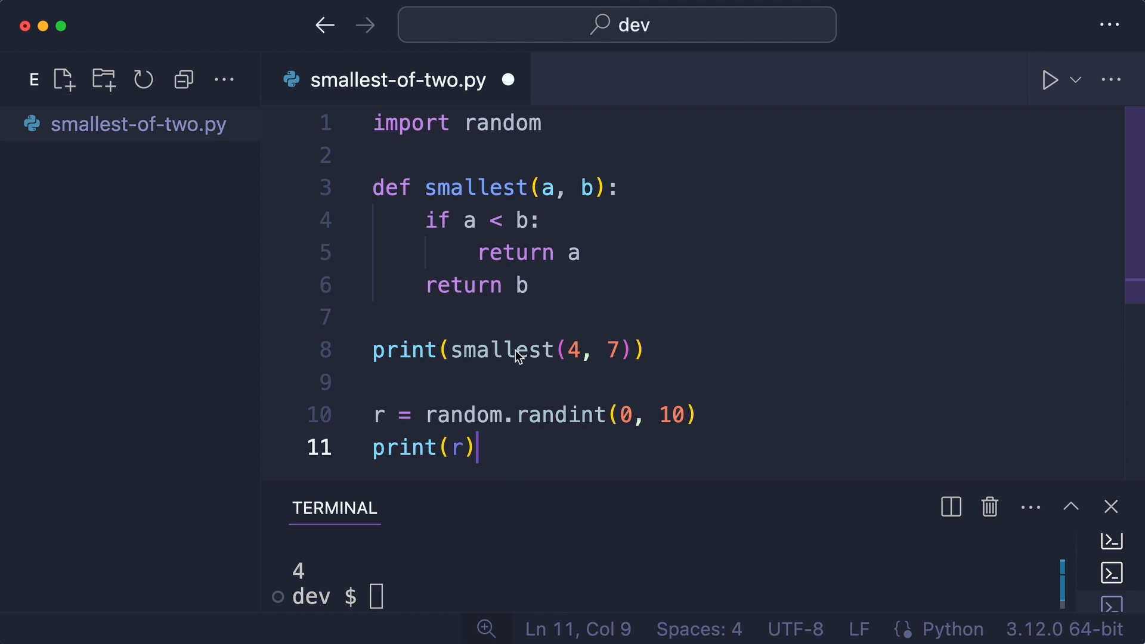
# Create get-random-number.py in the project folder, then return to smallest-of-two.py.
pyautogui.click(63, 79)
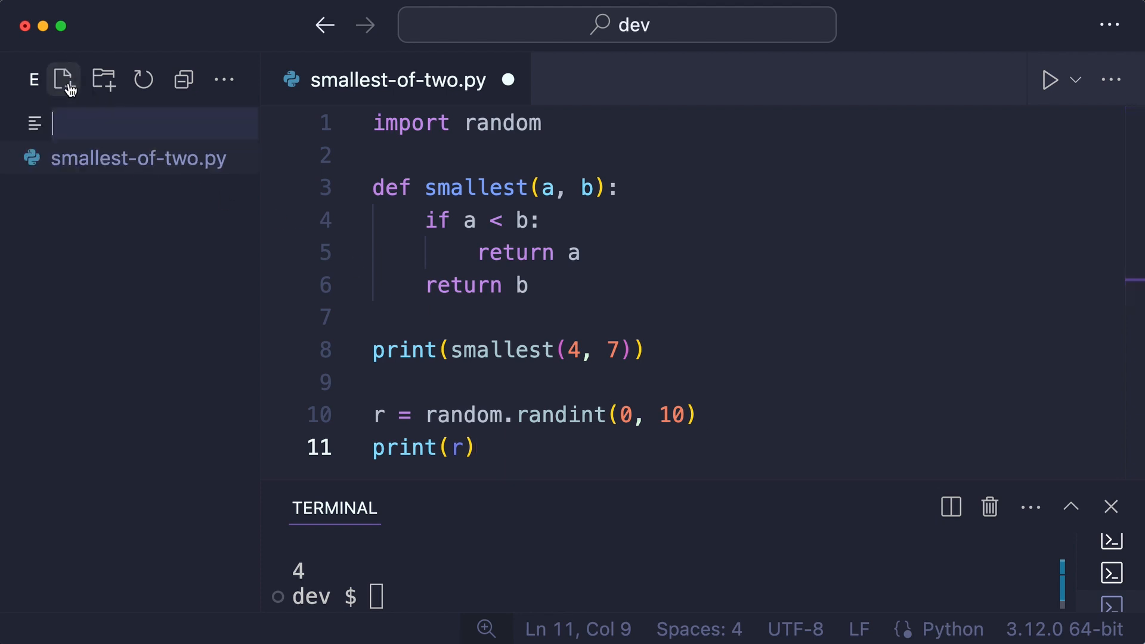
pyautogui.write('get')
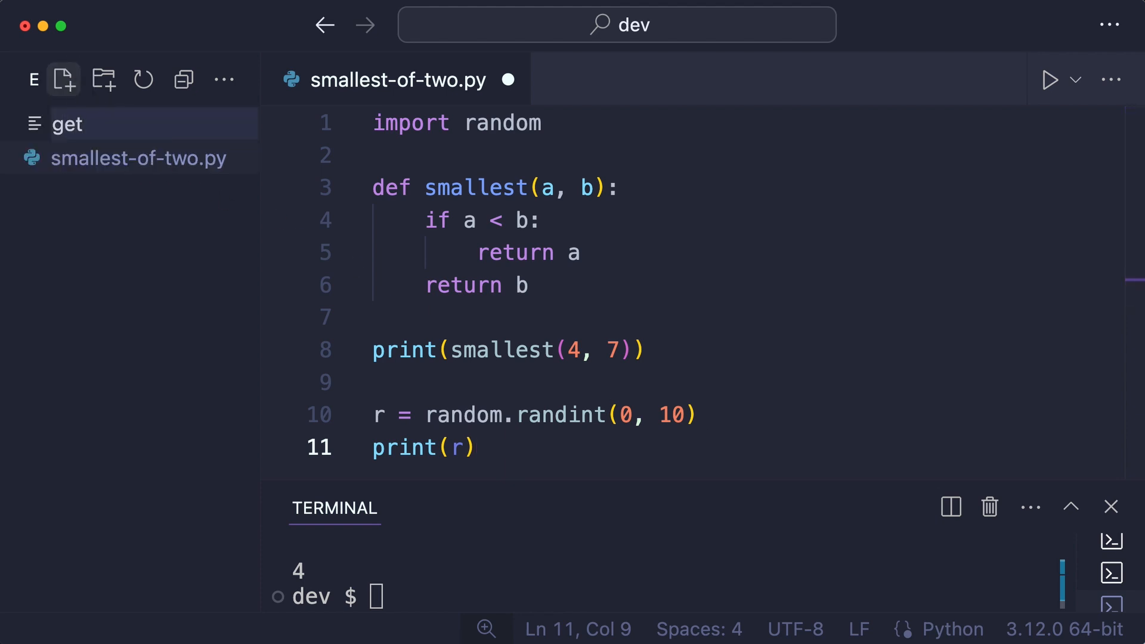
pyautogui.write('-random-')
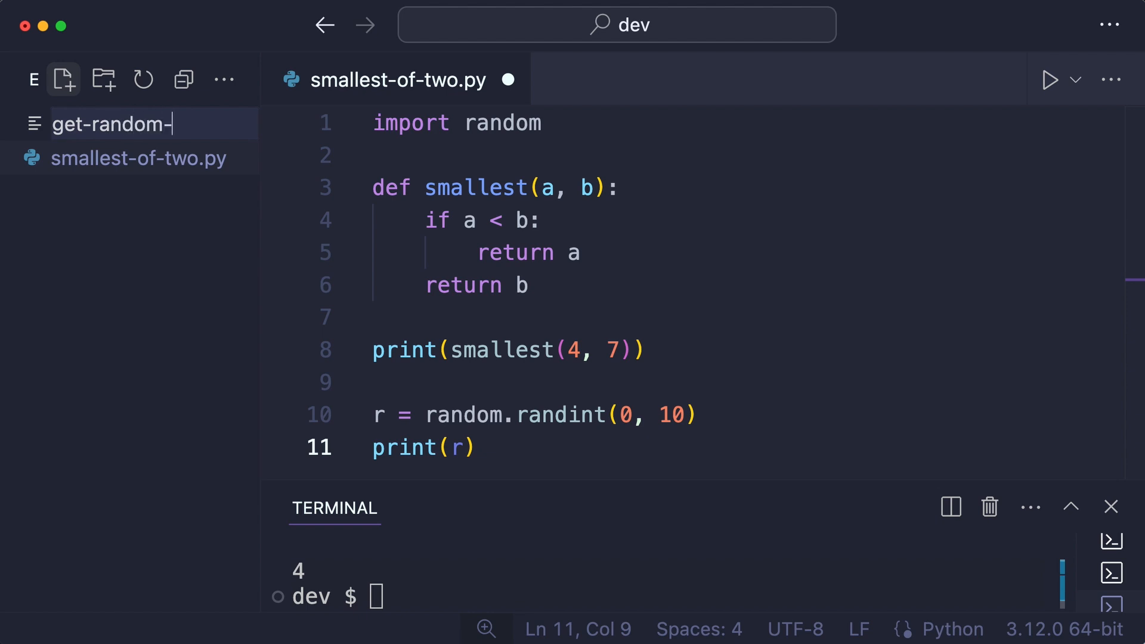
pyautogui.write('number.py')
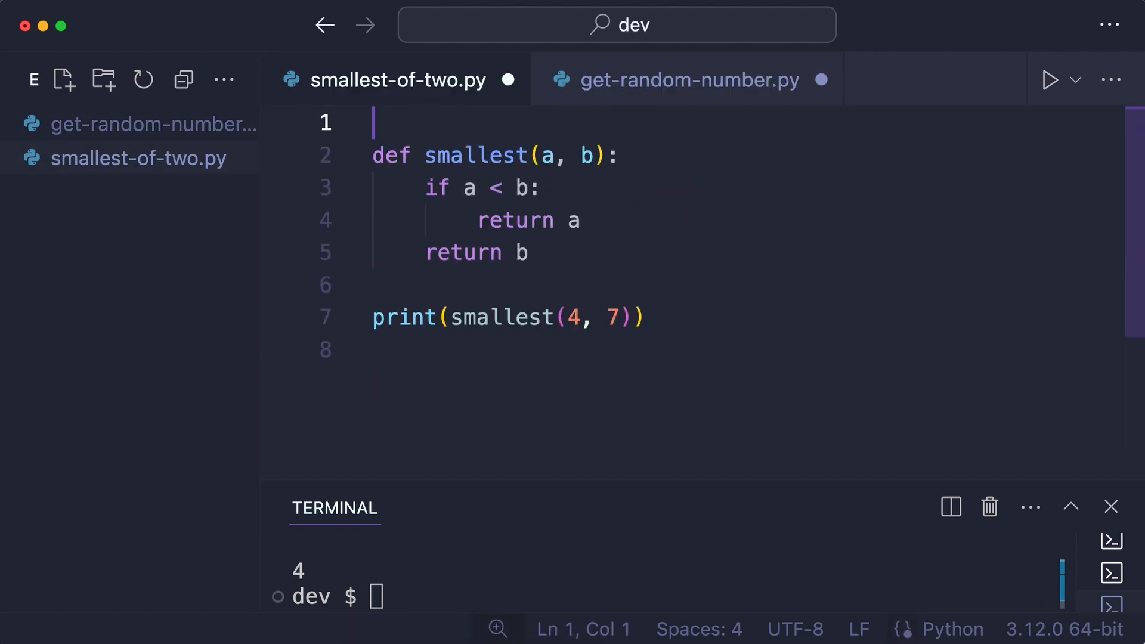
pyautogui.click(687, 80)
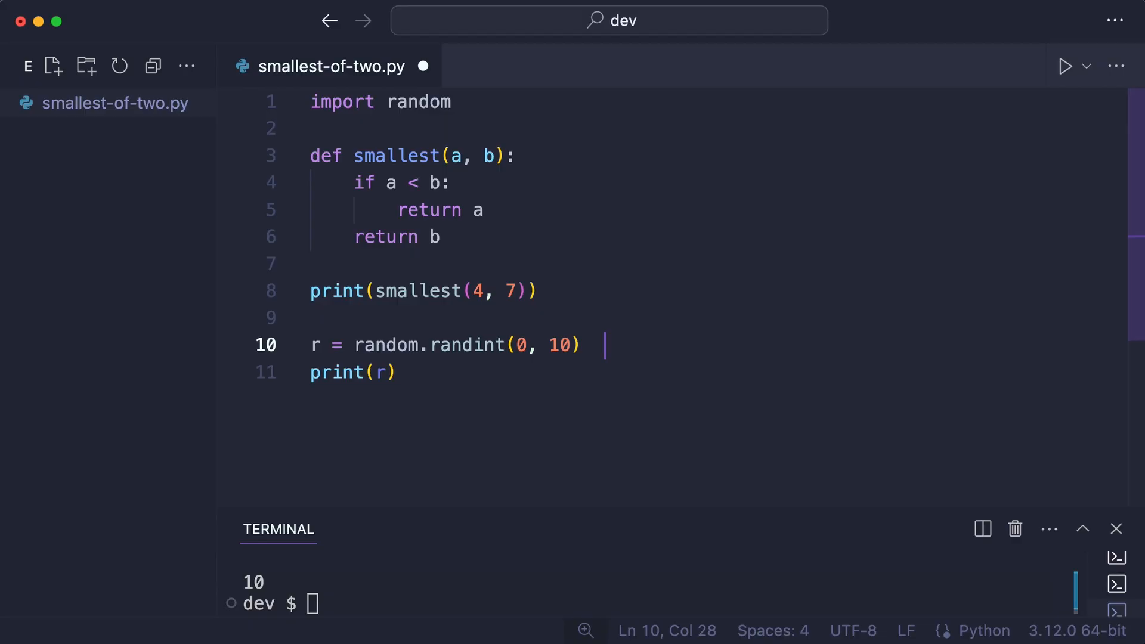
# Comment the randint line with # get random number from 0 to 10 and select the smallest function for commenting out.
pyautogui.write('# get ran')
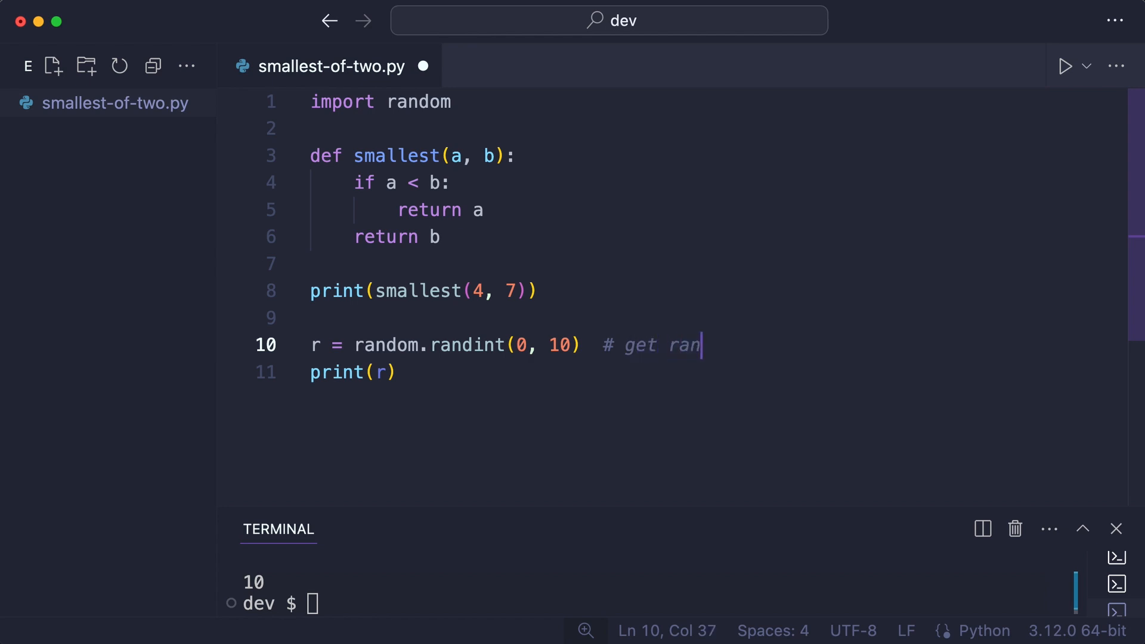
pyautogui.write('dom number f')
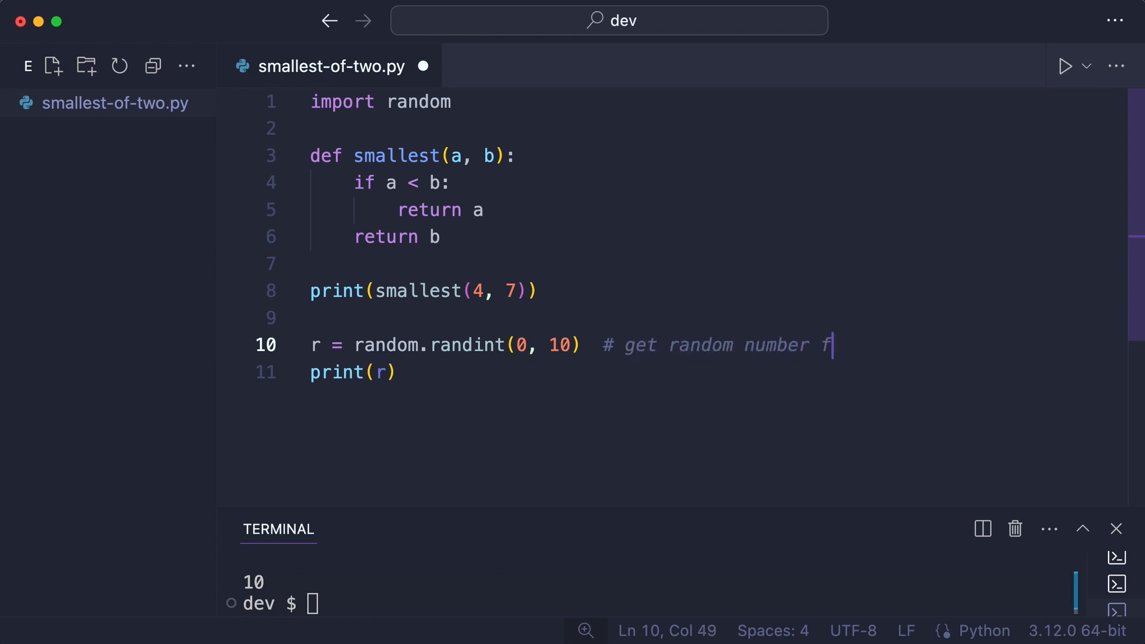
pyautogui.write('rom 0 to 10')
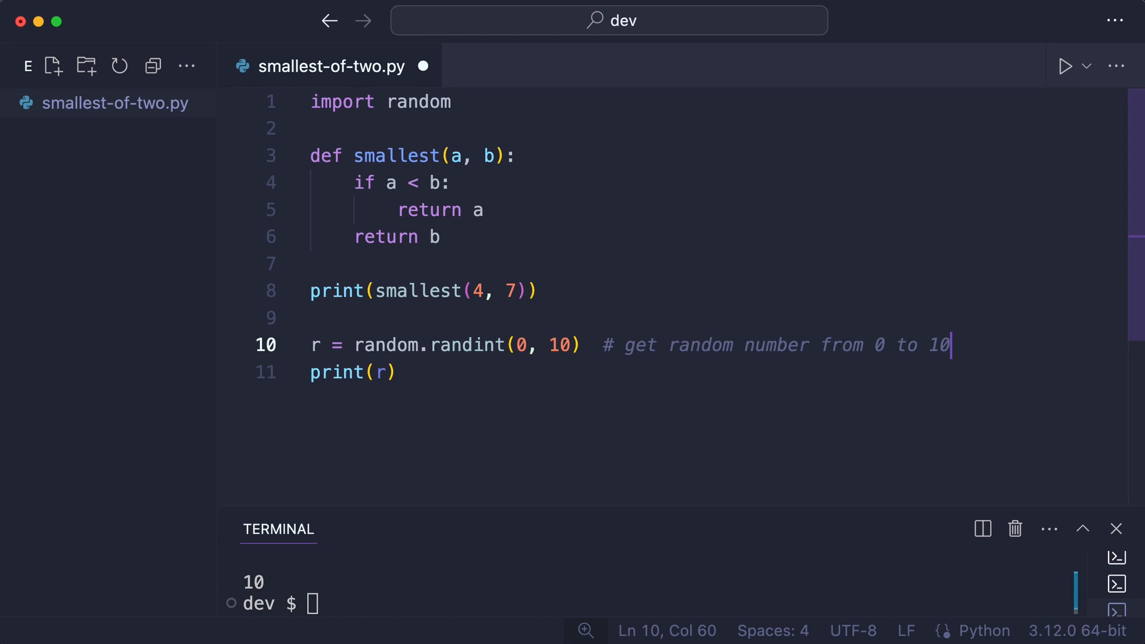
pyautogui.moveTo(310, 155); pyautogui.dragTo(310, 264)
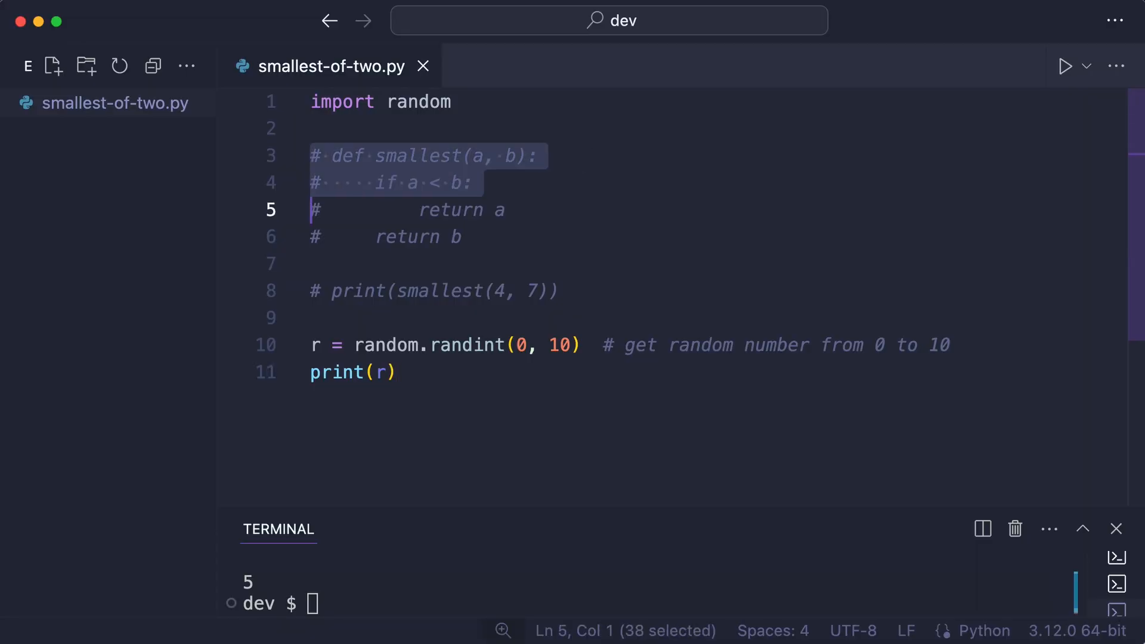
# Delete the commented-out smallest code and start renaming the file in the Explorer.
pyautogui.press('Delete')
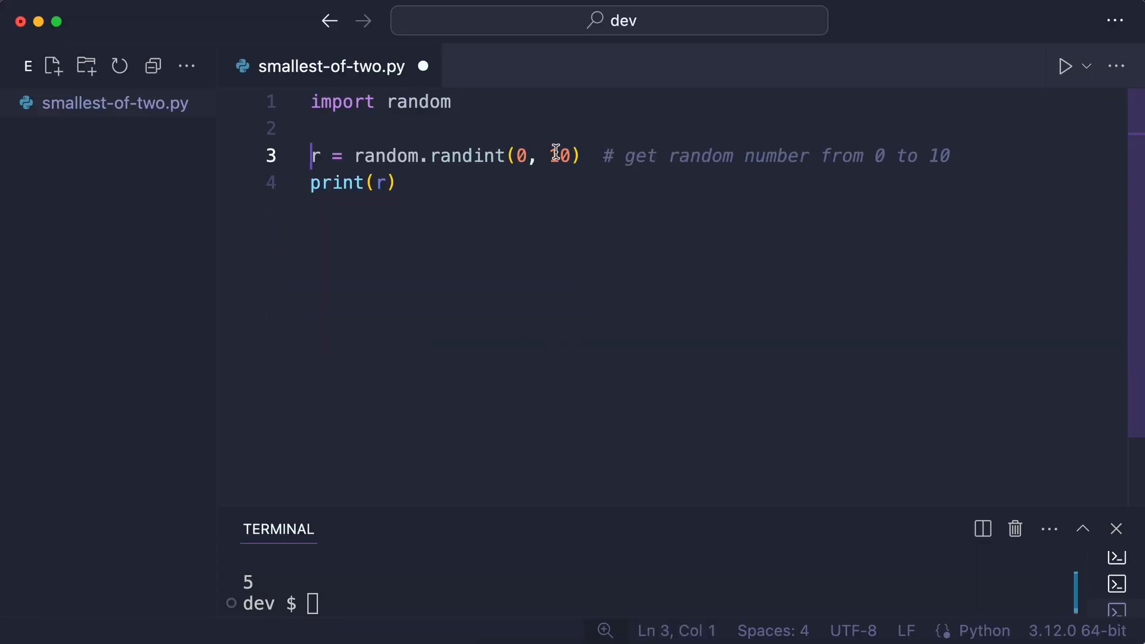
pyautogui.rightClick(110, 102)
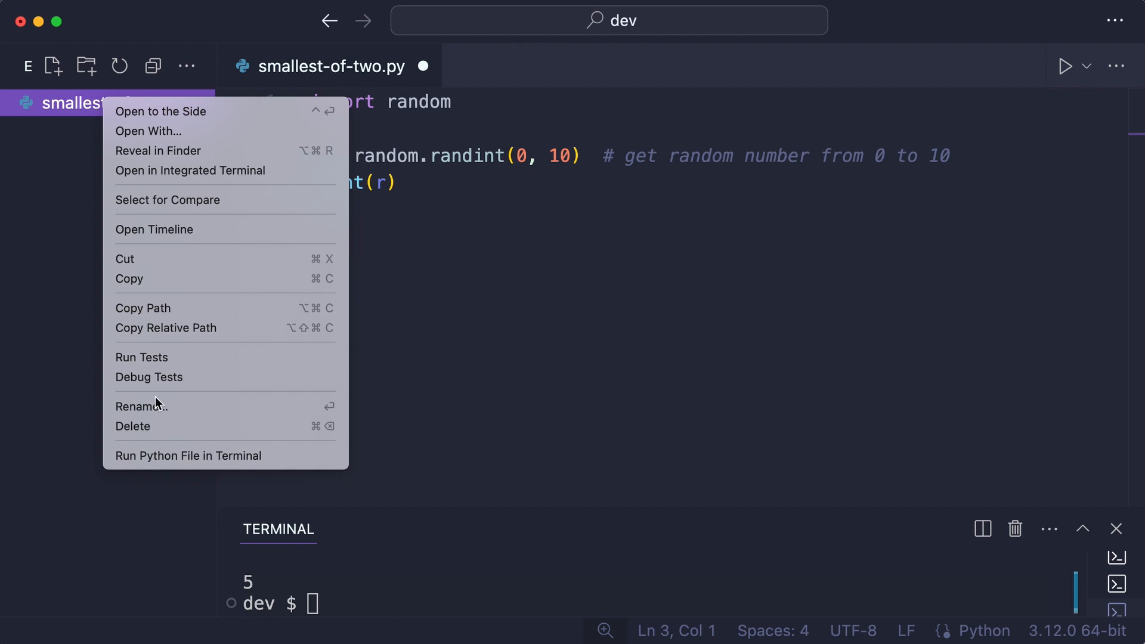
pyautogui.click(141, 405)
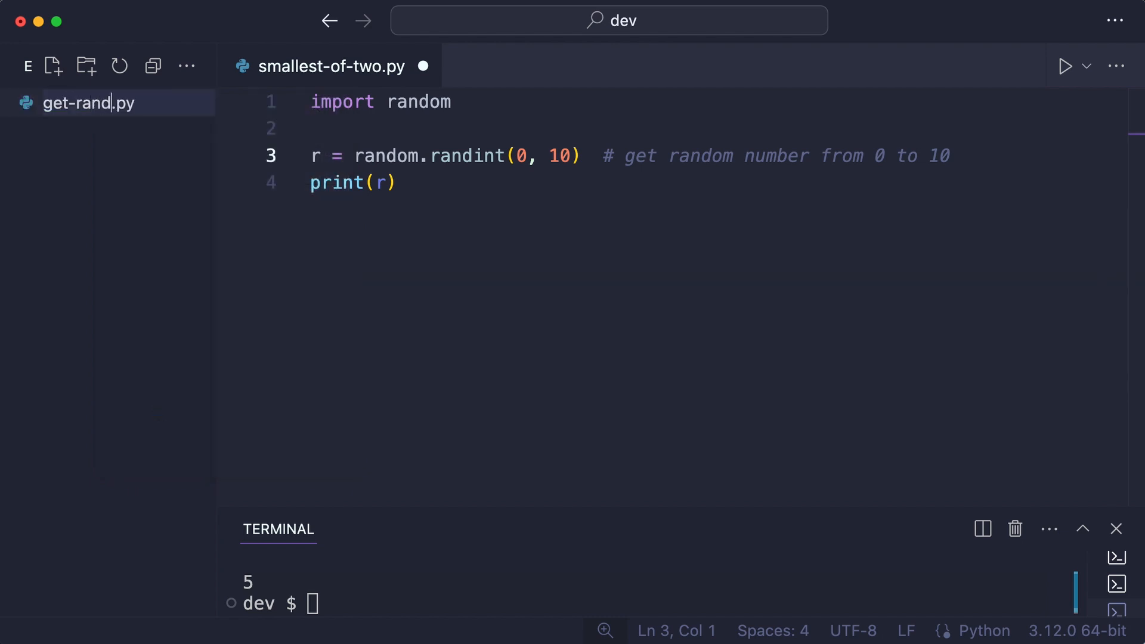